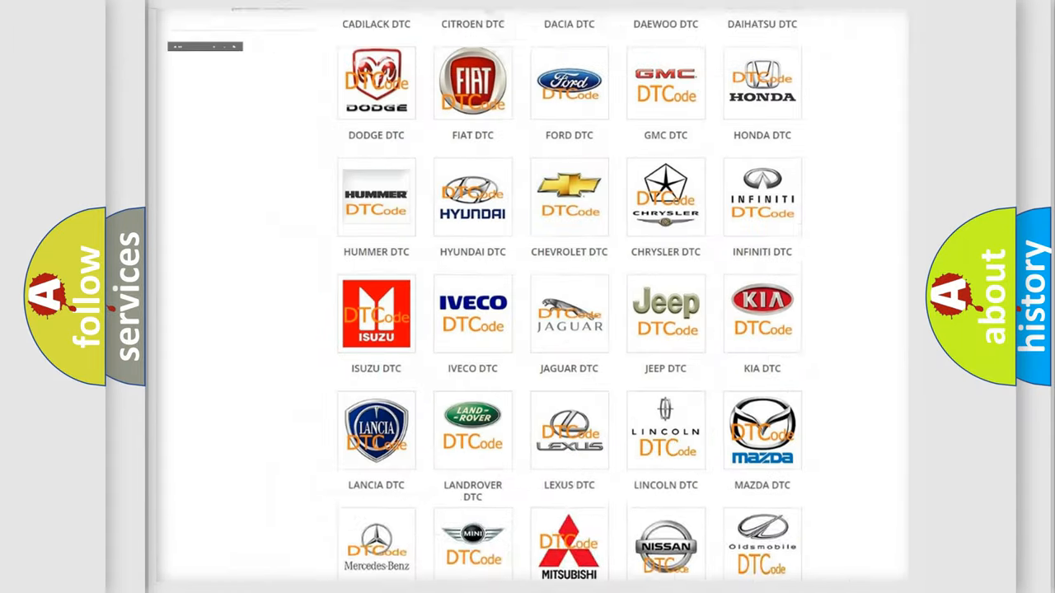
- Open the Chrysler DTC subcategory list, starting with code B0002, from the brand grid
scroll(up, 3)
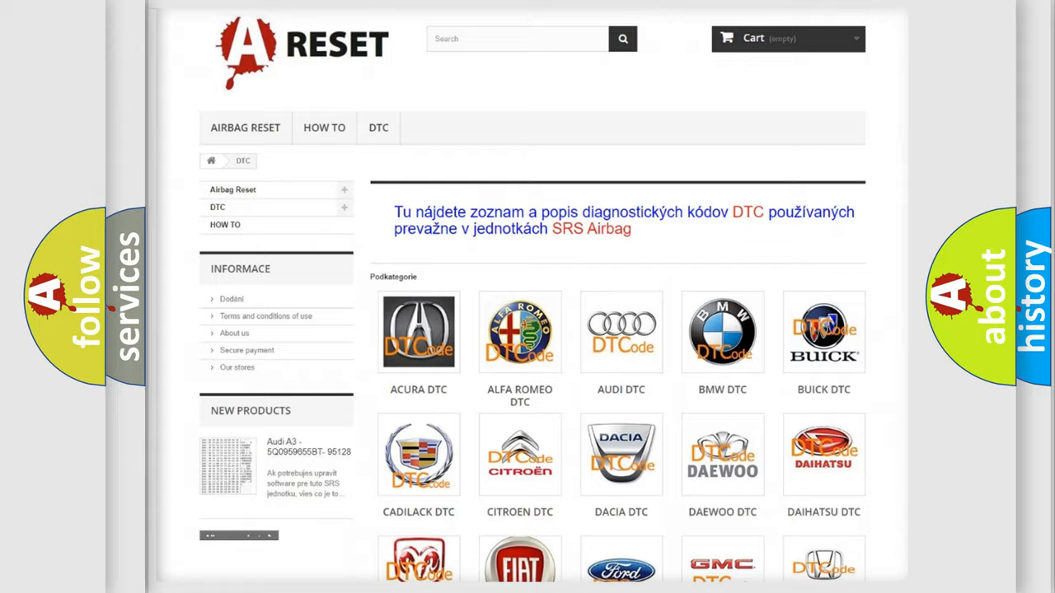
scroll(down, 3)
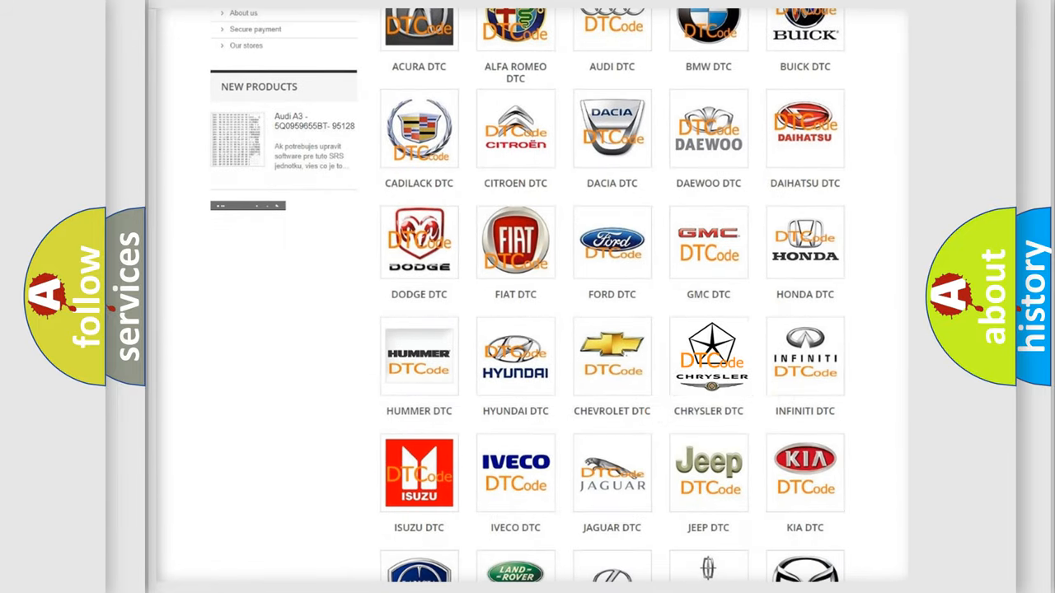
click(708, 356)
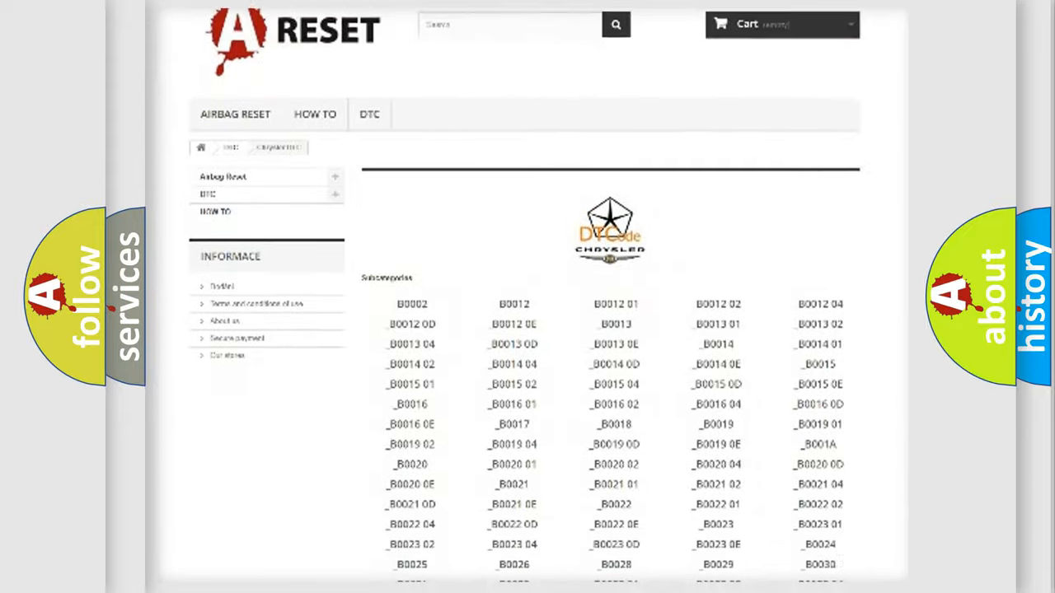
scroll(up, 3)
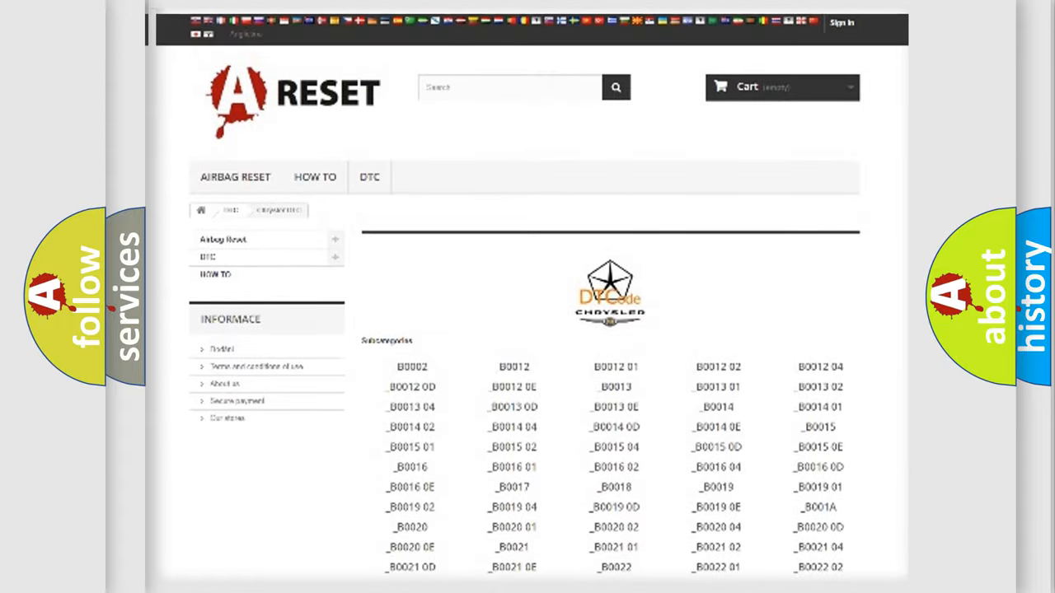